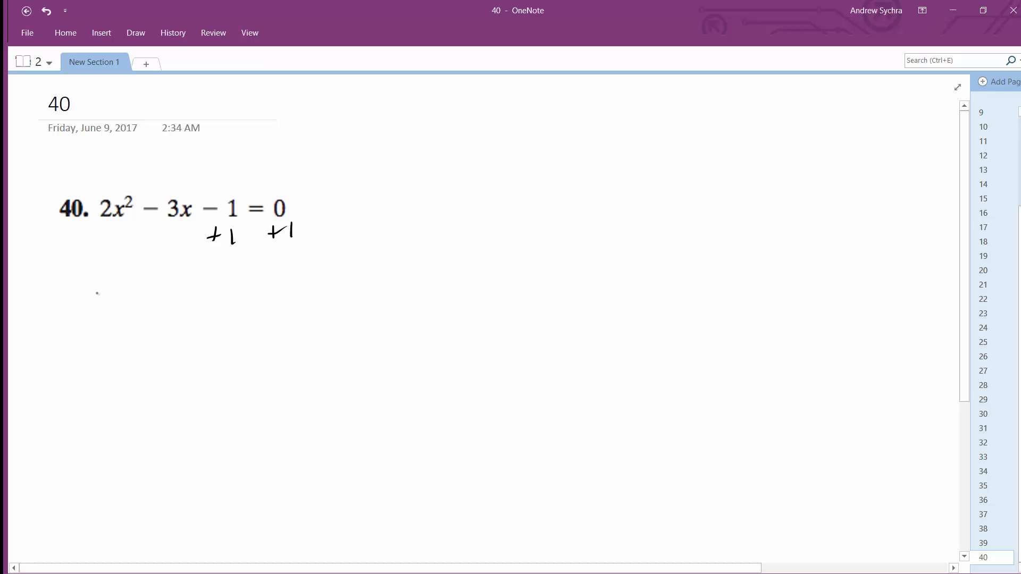
Handwrite 2x² − 3x = 1 and begin 2(x² − 3/2x + 9/16 underneath
left_click_drag(84, 297, 156, 299)
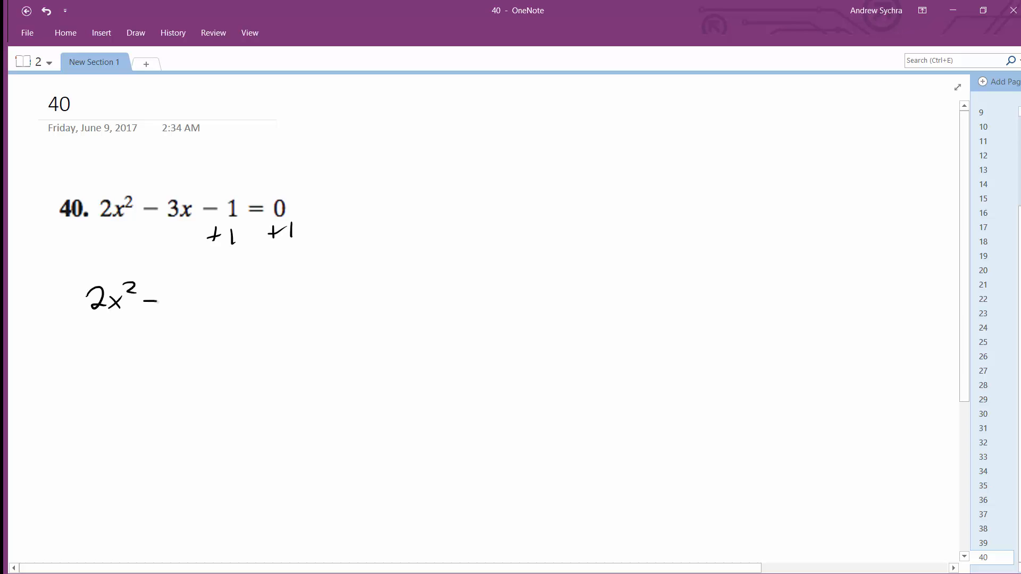
left_click_drag(157, 300, 287, 299)
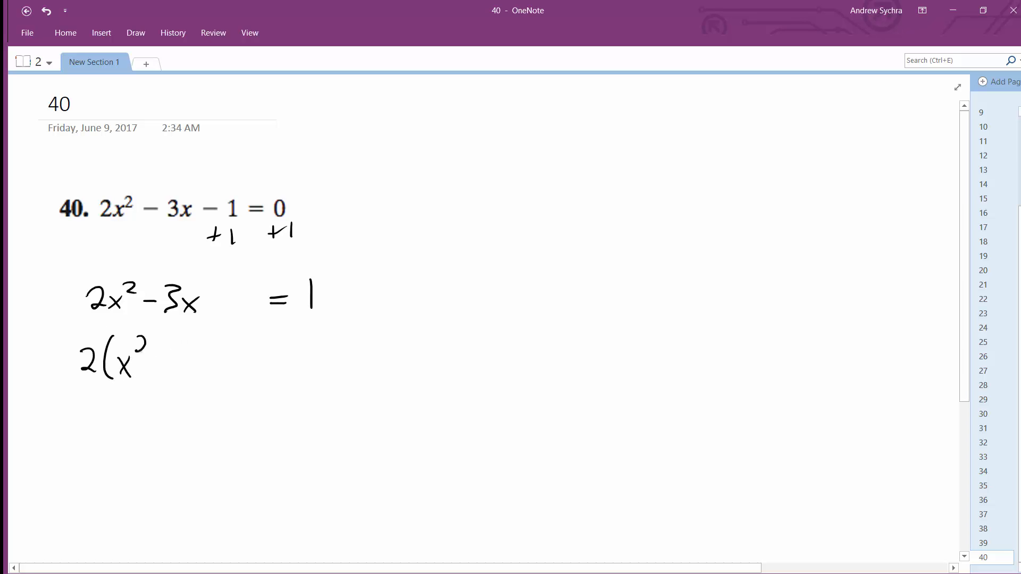
left_click_drag(160, 355, 203, 365)
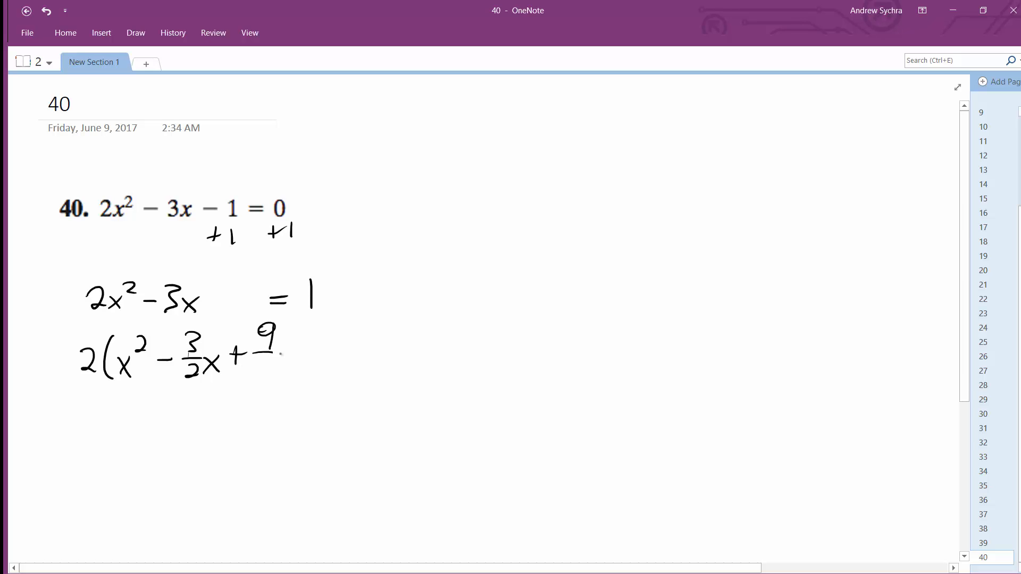
Write = 1 + 18/16, then 2(x − 3/4)² = 34/16 on the next line
left_click_drag(261, 365, 297, 352)
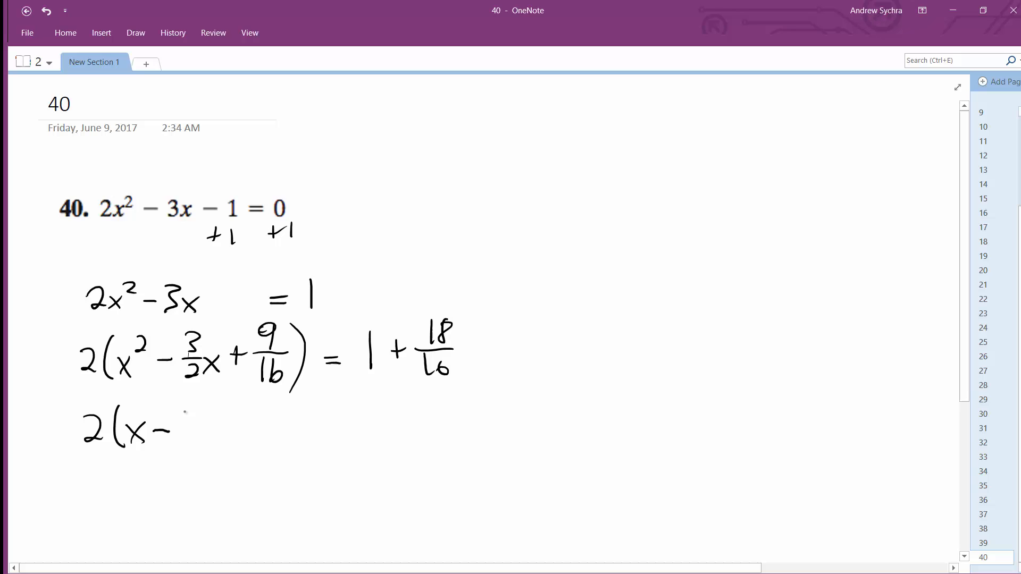
left_click_drag(186, 406, 202, 429)
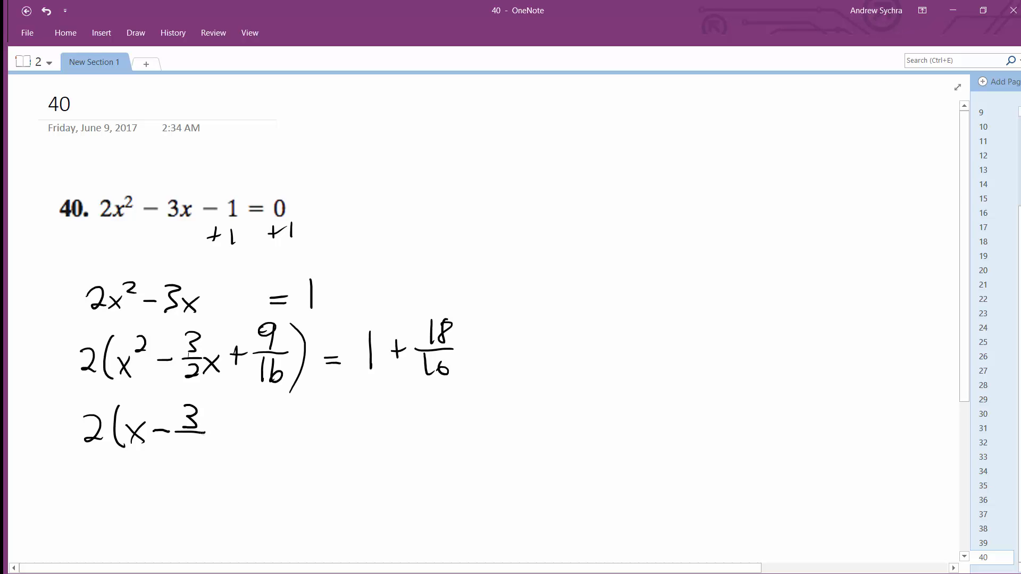
left_click_drag(182, 424, 235, 430)
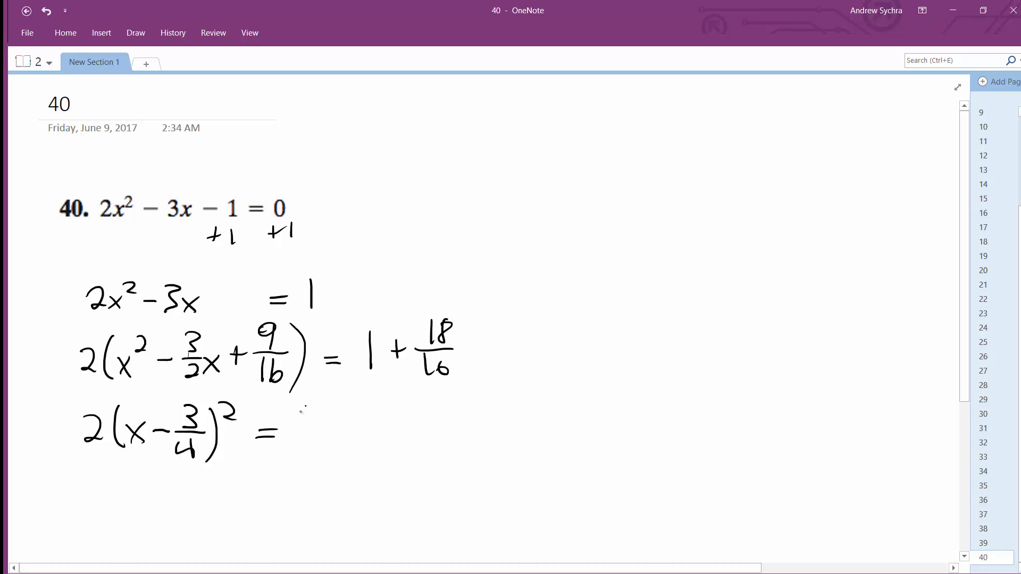
mouse_move(61, 264)
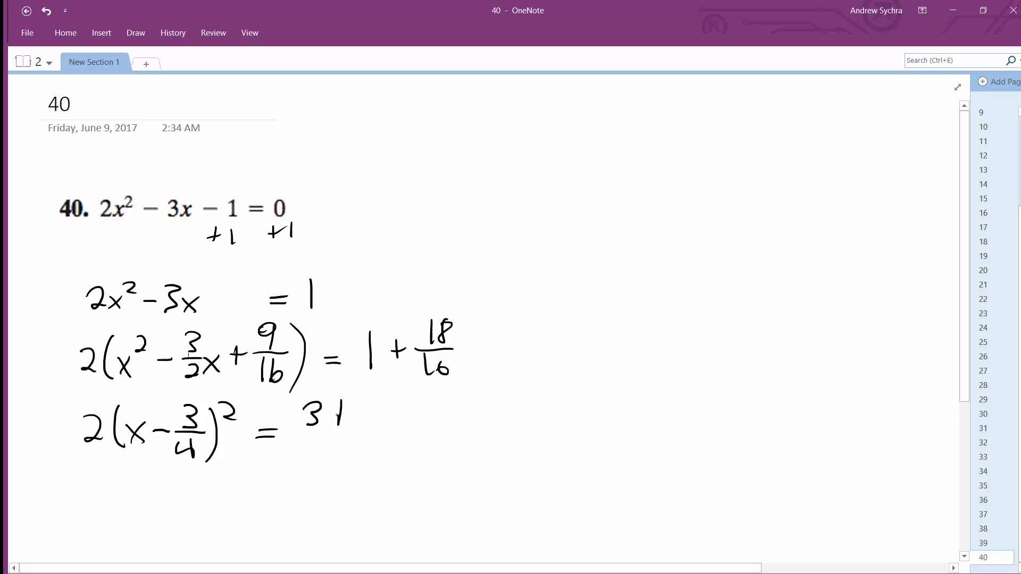
type("34/16")
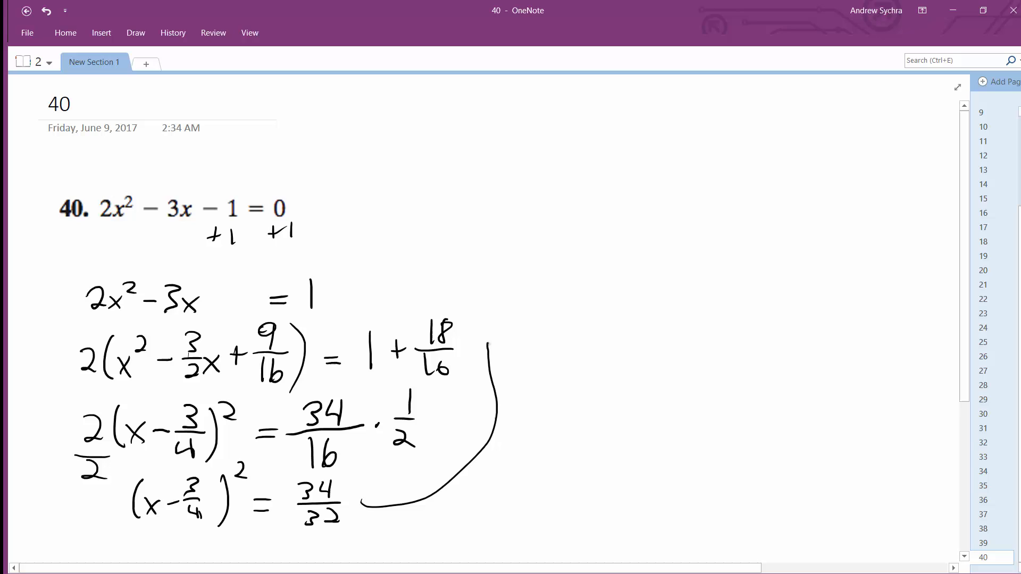
Add the arrowhead and write (x − 3/4)² = 17/16 beside it at top right
left_click_drag(482, 352, 508, 336)
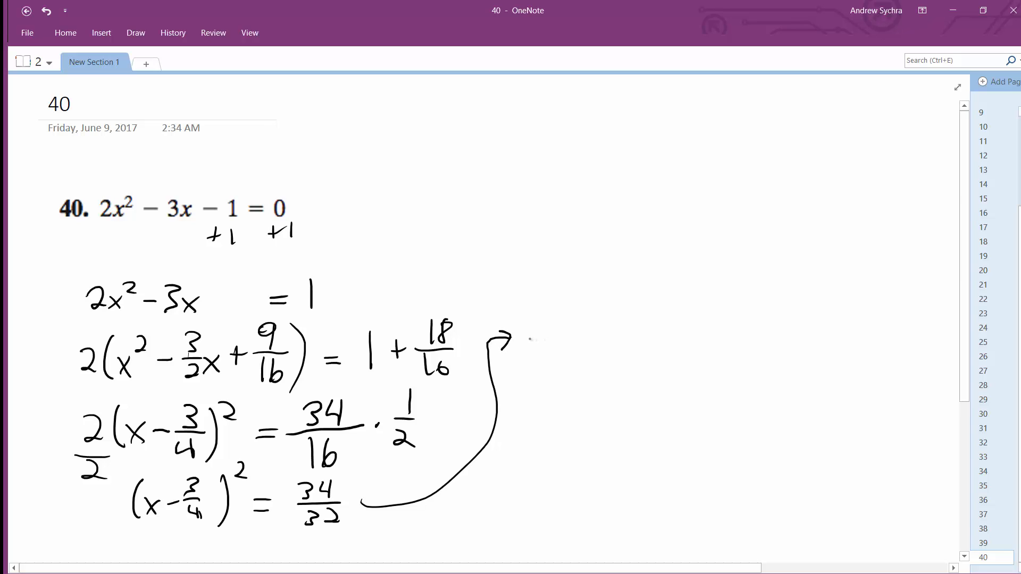
left_click_drag(527, 325, 543, 355)
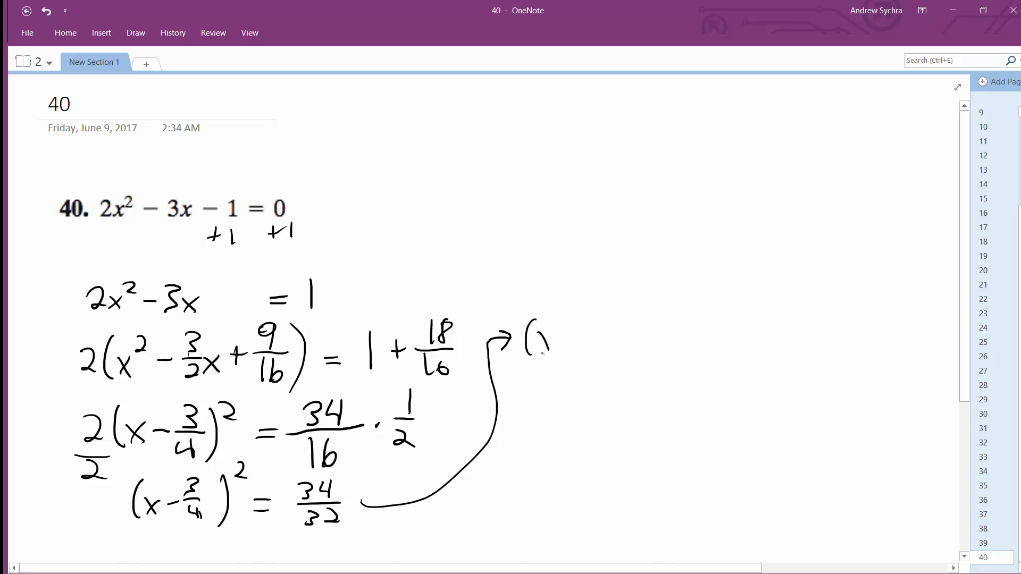
left_click_drag(527, 339, 626, 345)
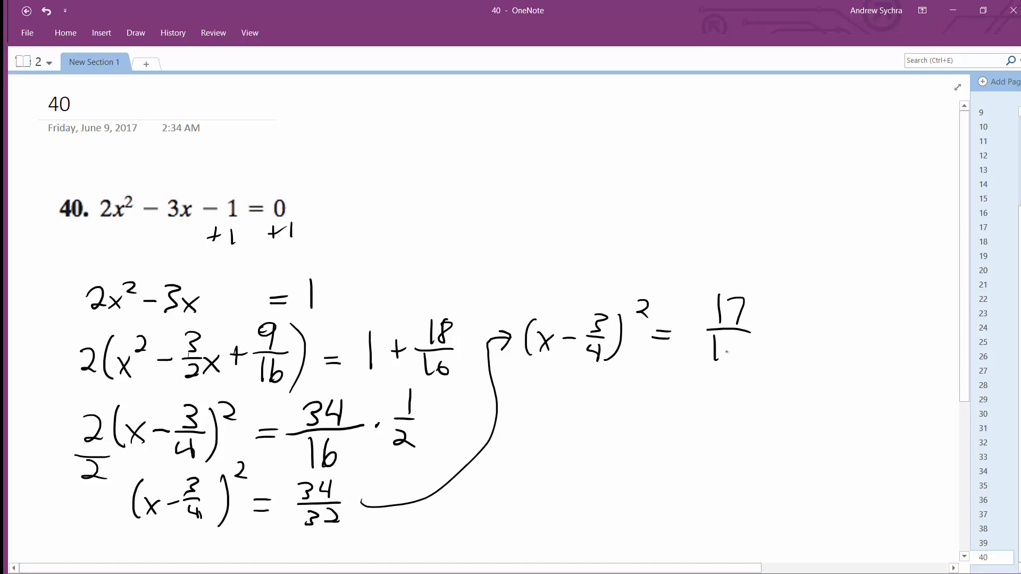
left_click_drag(514, 351, 596, 289)
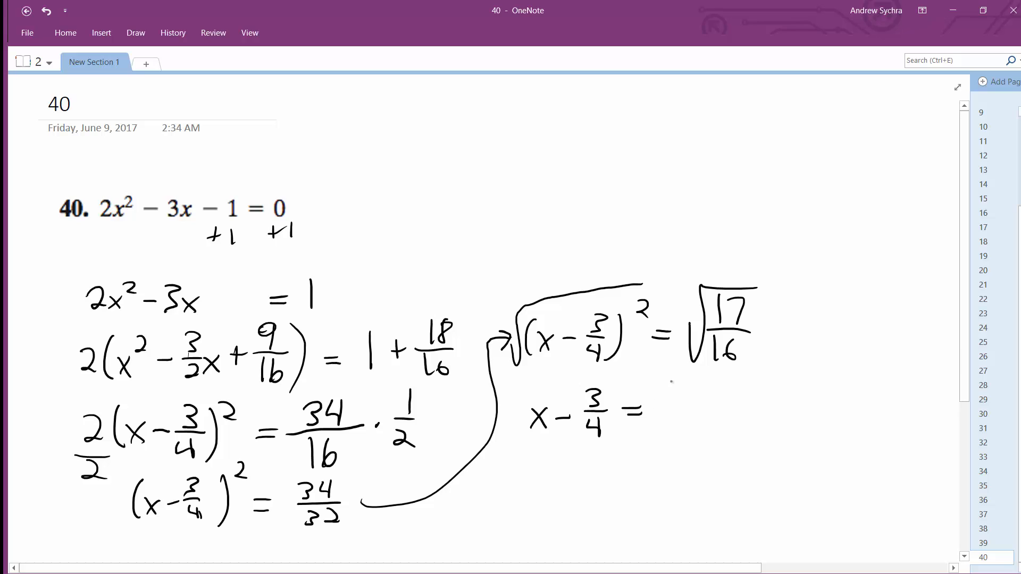
Write ±√17/4, add 3/4 to both sides, and box x = (3 ± √17)/4
left_click_drag(664, 403, 703, 417)
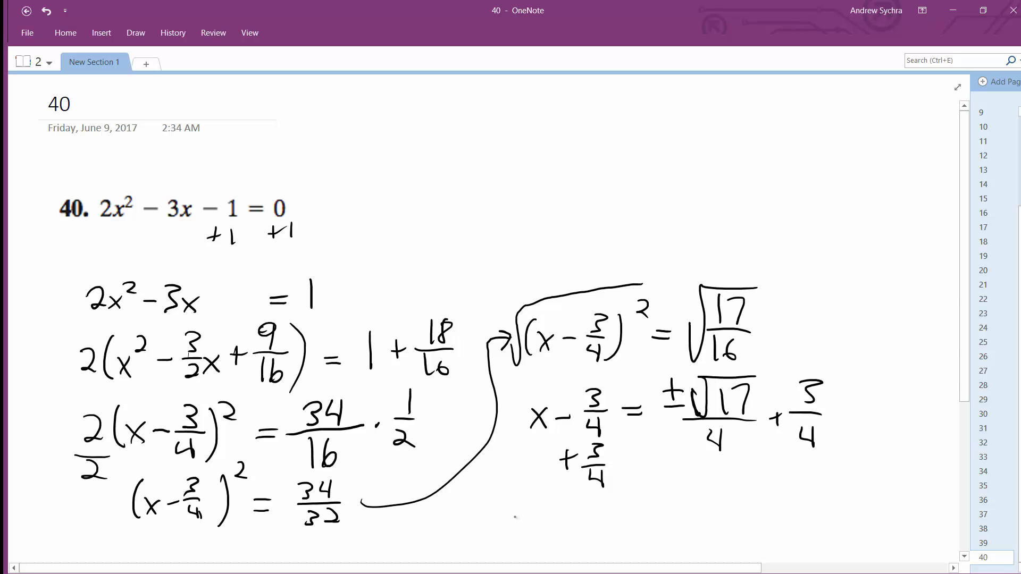
left_click_drag(514, 527, 554, 524)
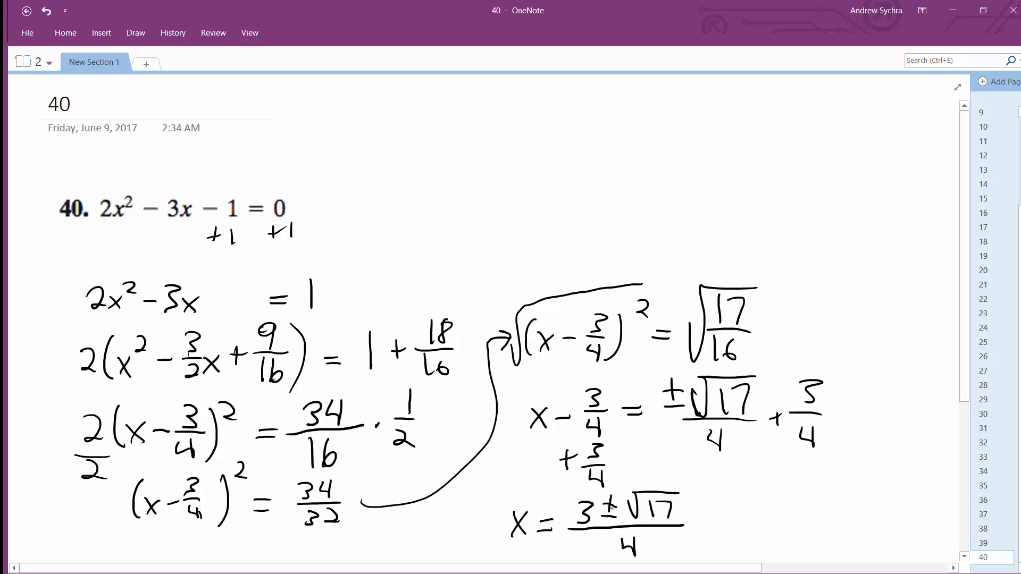
left_click_drag(517, 495, 612, 557)
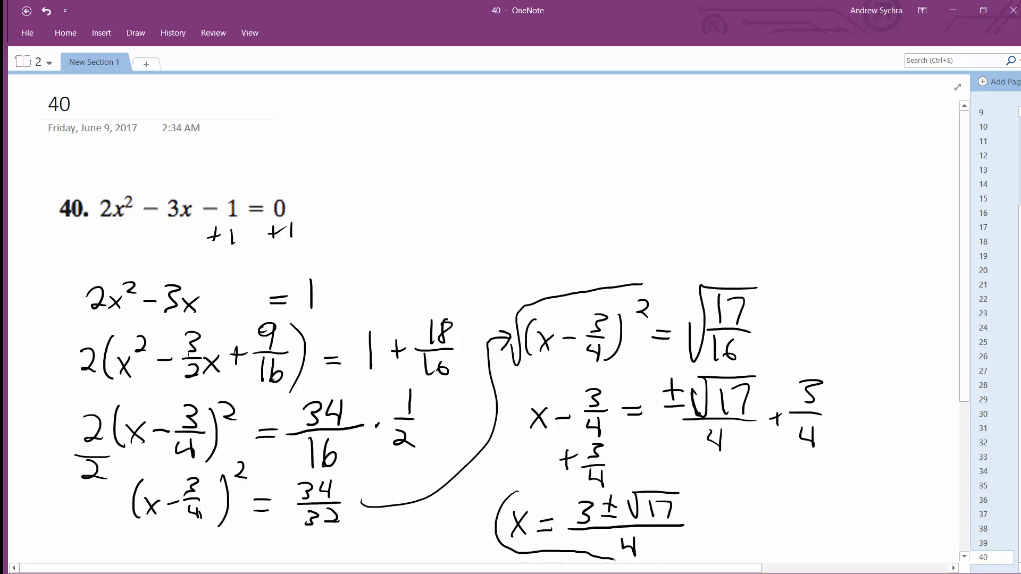